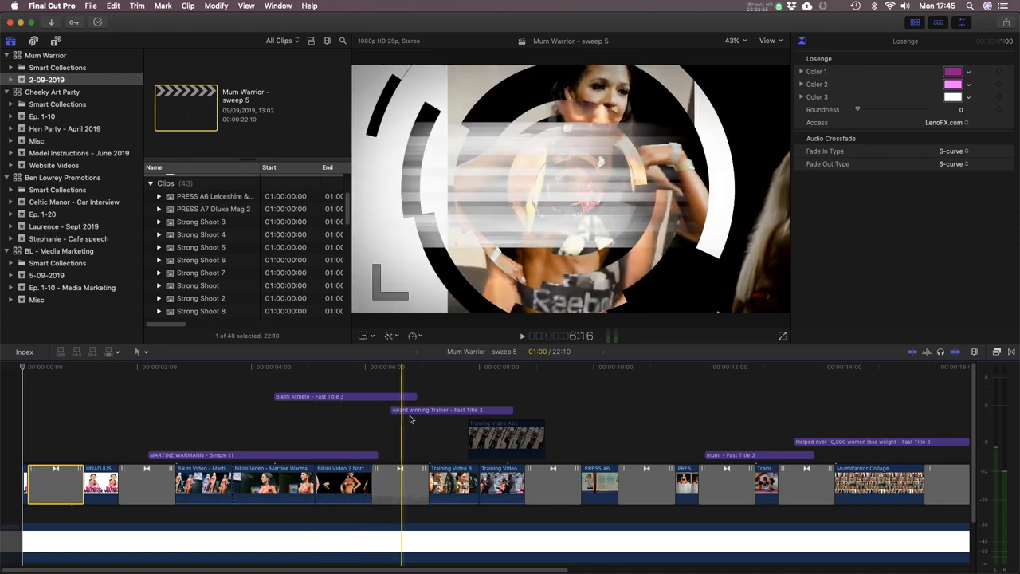
Step: Play the promo from about 6 s and park the playhead on the closing logo at 18:00
left_click(252, 478)
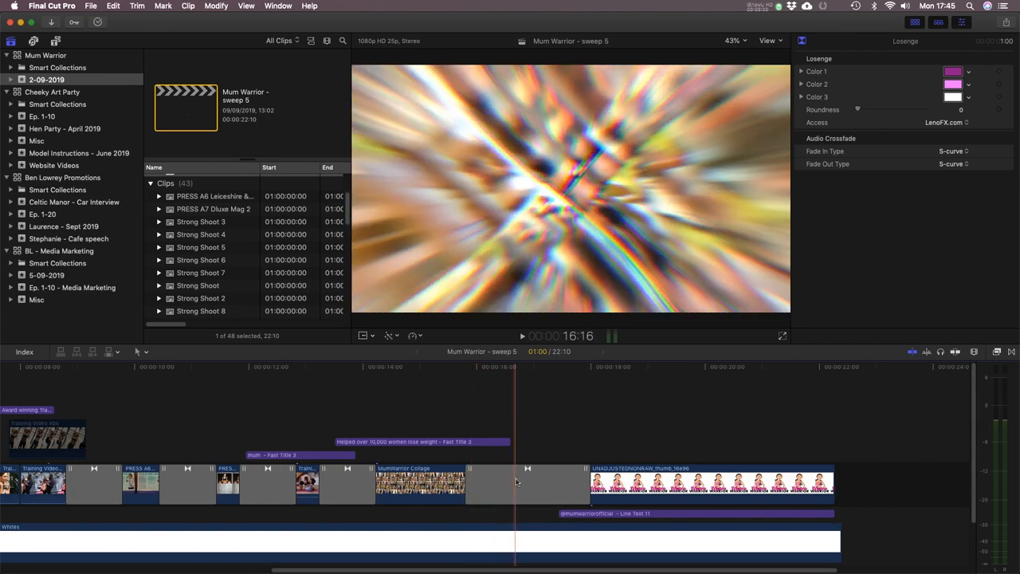
left_click(593, 366)
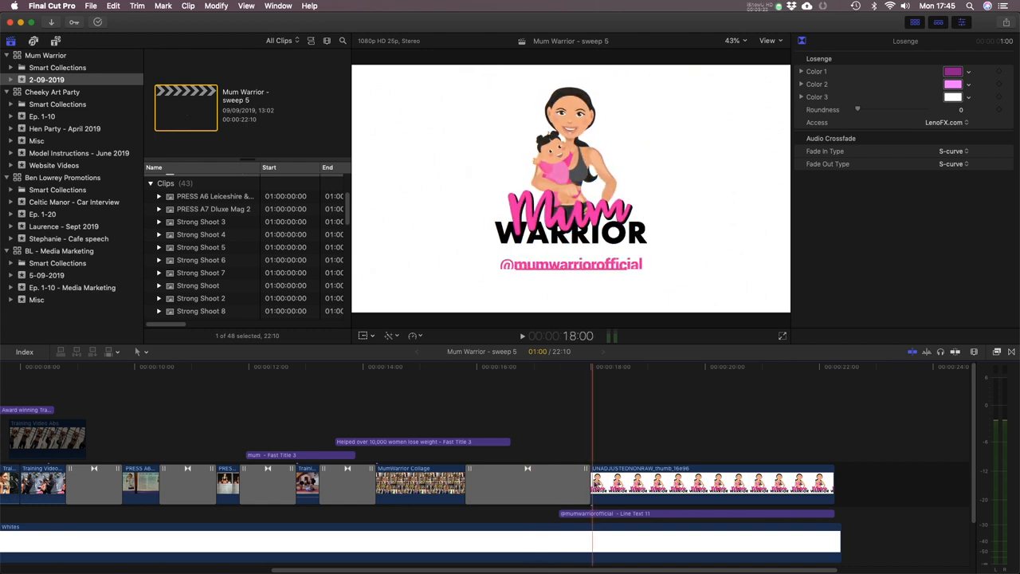